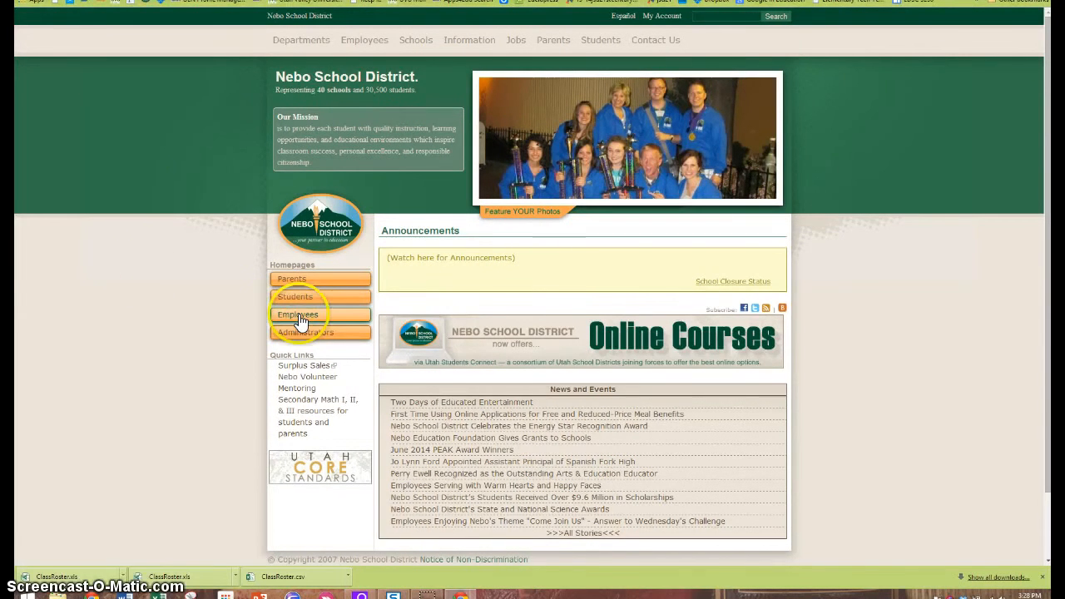
# Reach the Aspire SIS sign-in page via Employees and the SIS Web Access link.
pyautogui.click(296, 315)
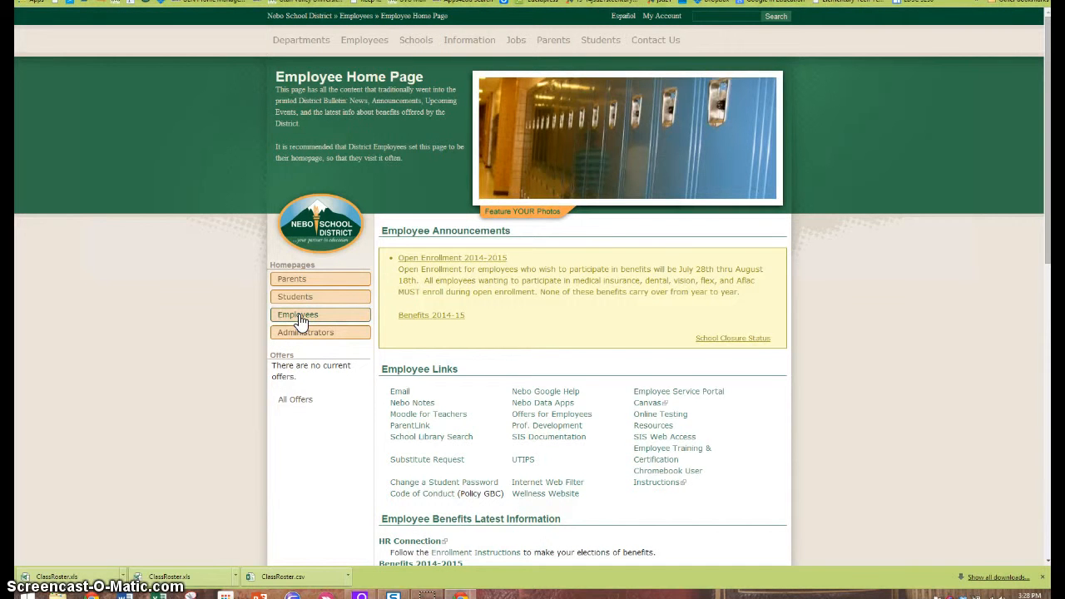
pyautogui.moveTo(724, 447)
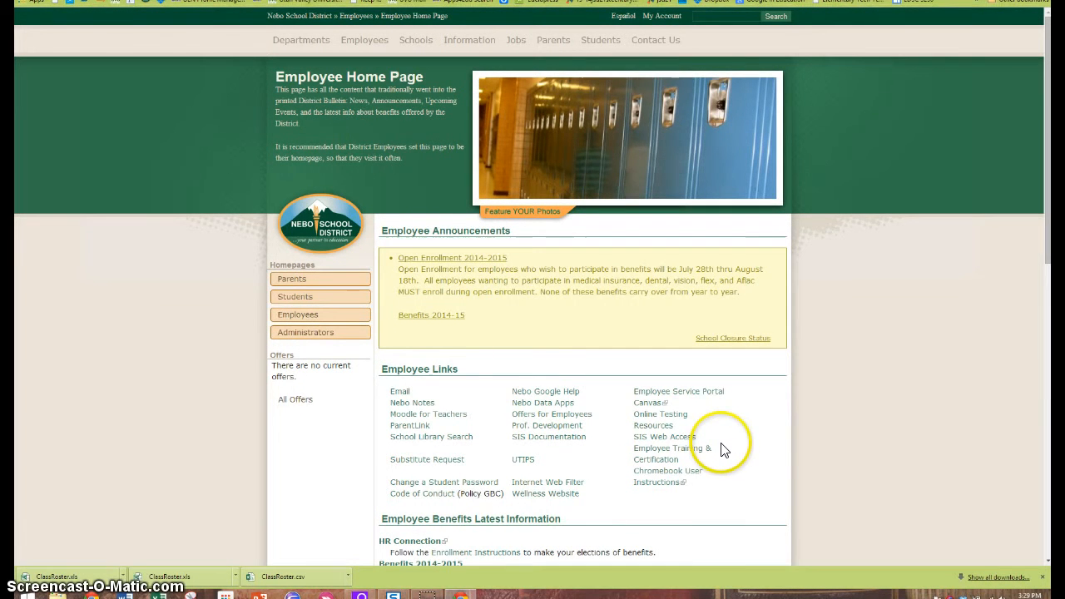
pyautogui.moveTo(664, 436)
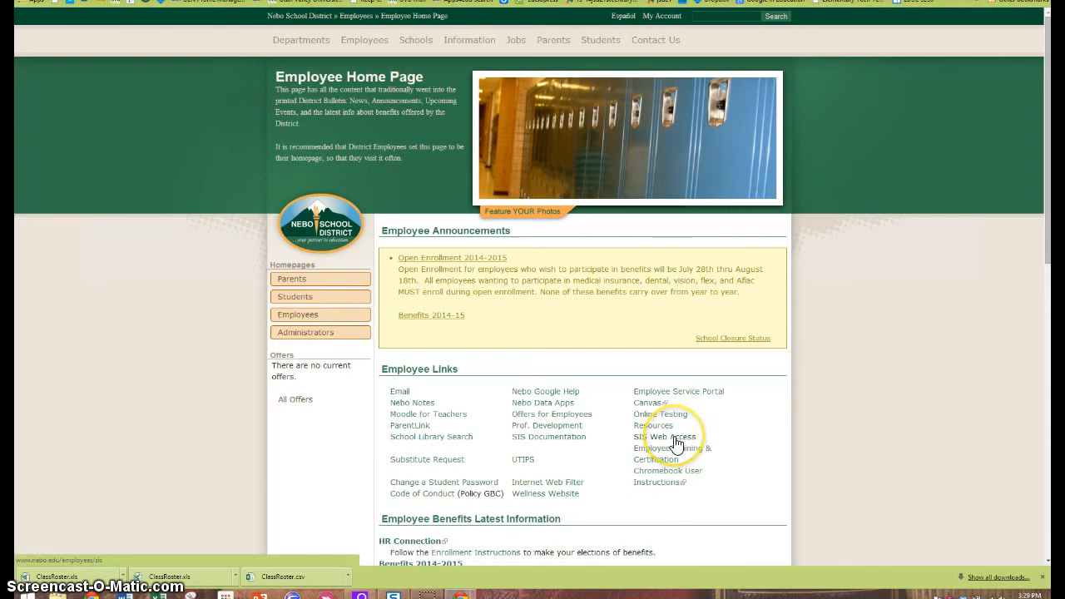
pyautogui.click(666, 436)
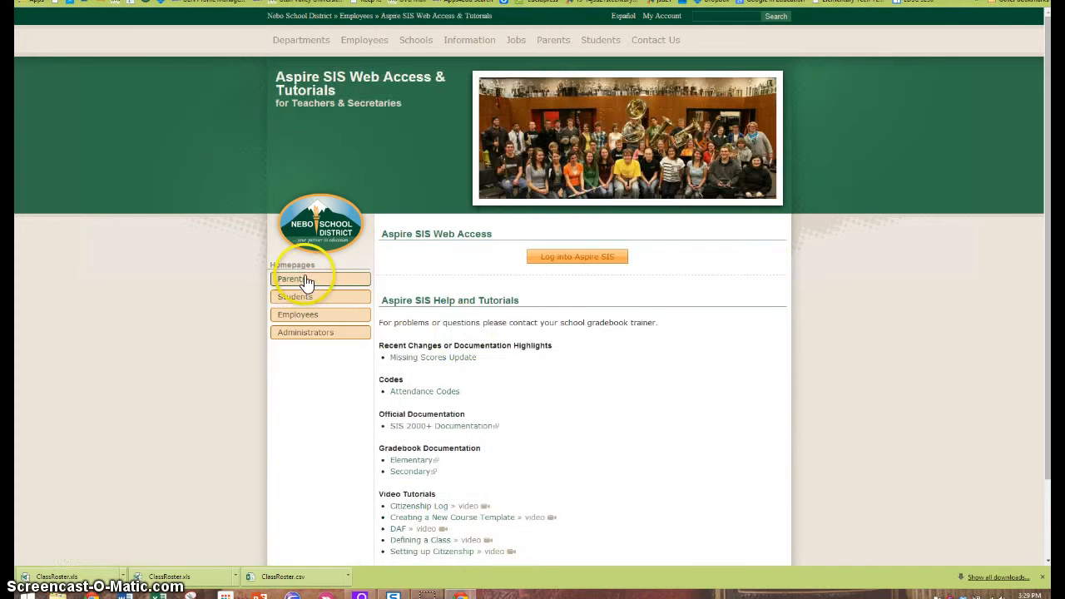
pyautogui.moveTo(577, 256)
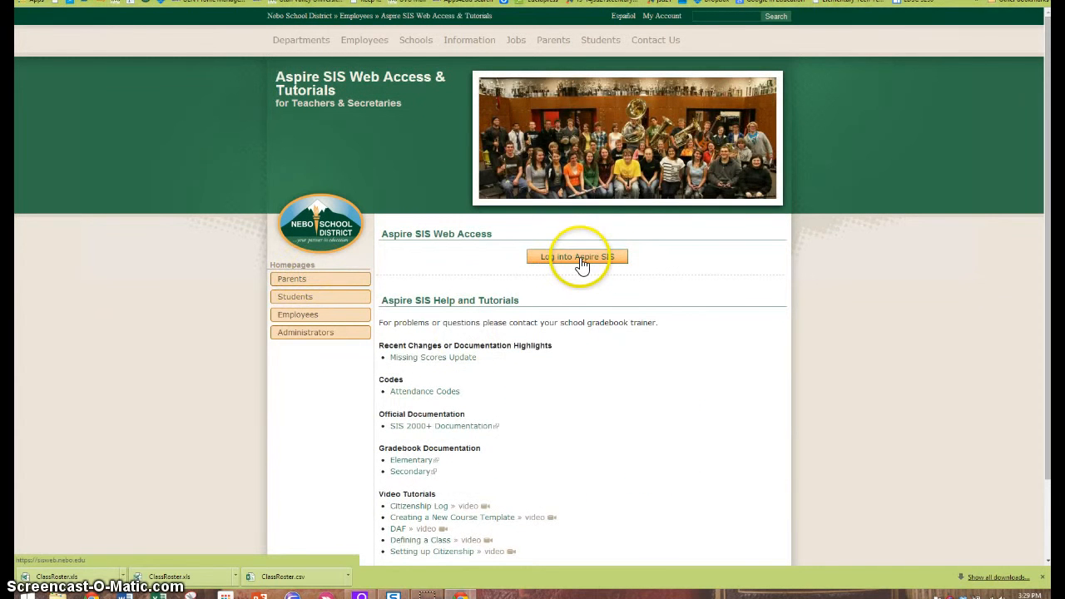
pyautogui.click(578, 256)
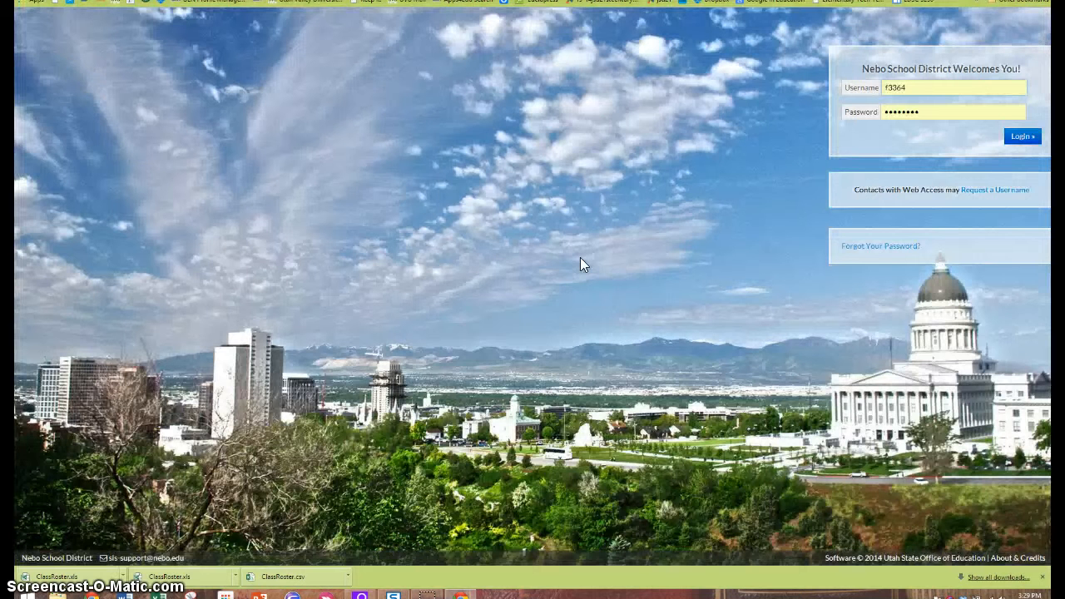
pyautogui.click(1022, 136)
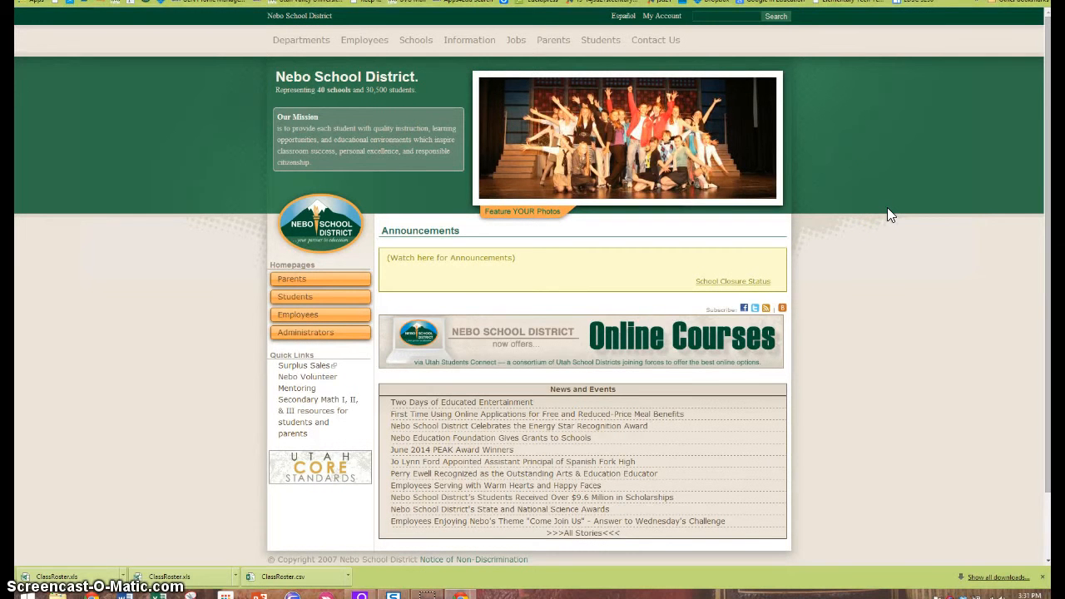
pyautogui.moveTo(662, 17)
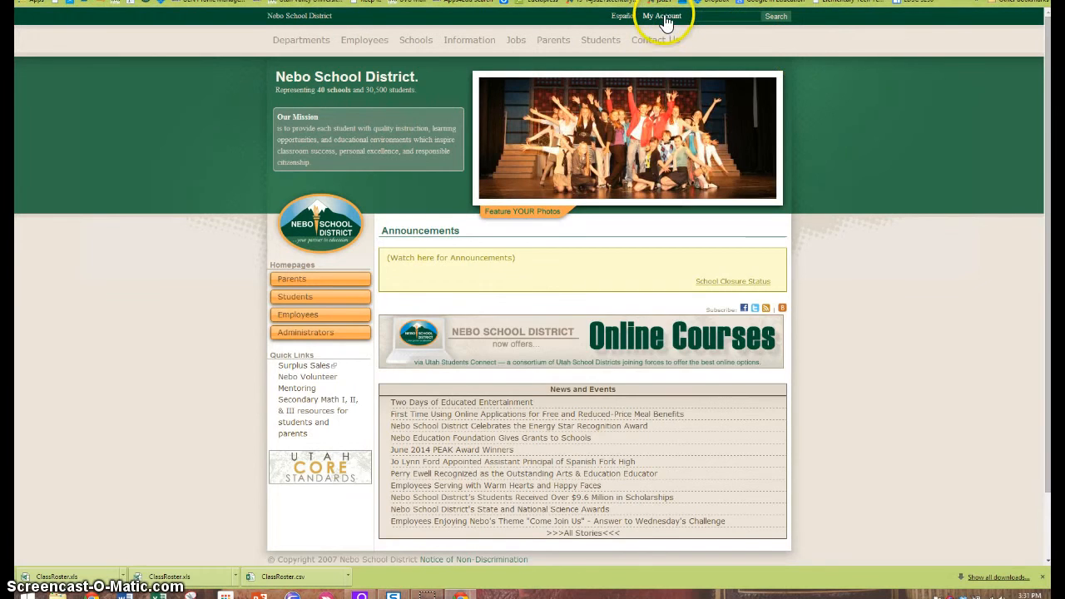
# Enter the new password and its confirmation on the My Account Change Password form.
pyautogui.click(662, 17)
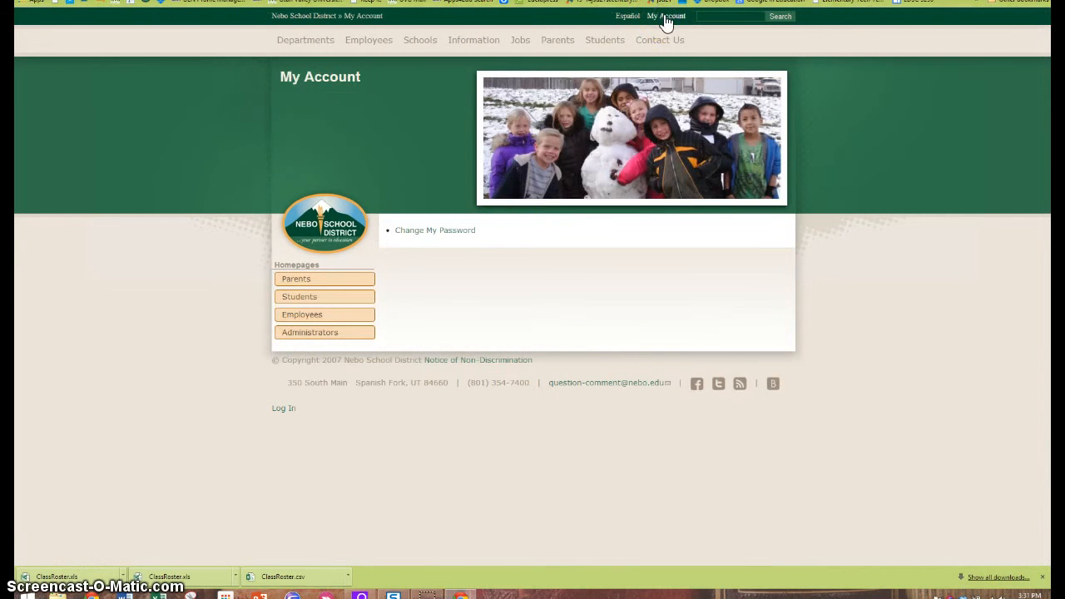
pyautogui.click(435, 230)
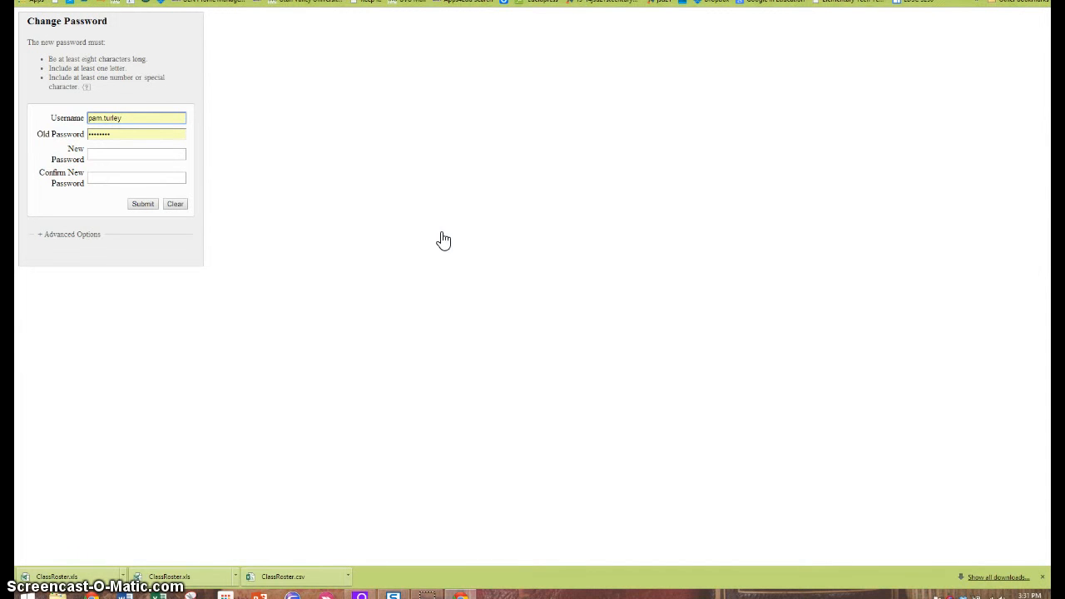
pyautogui.click(366, 220)
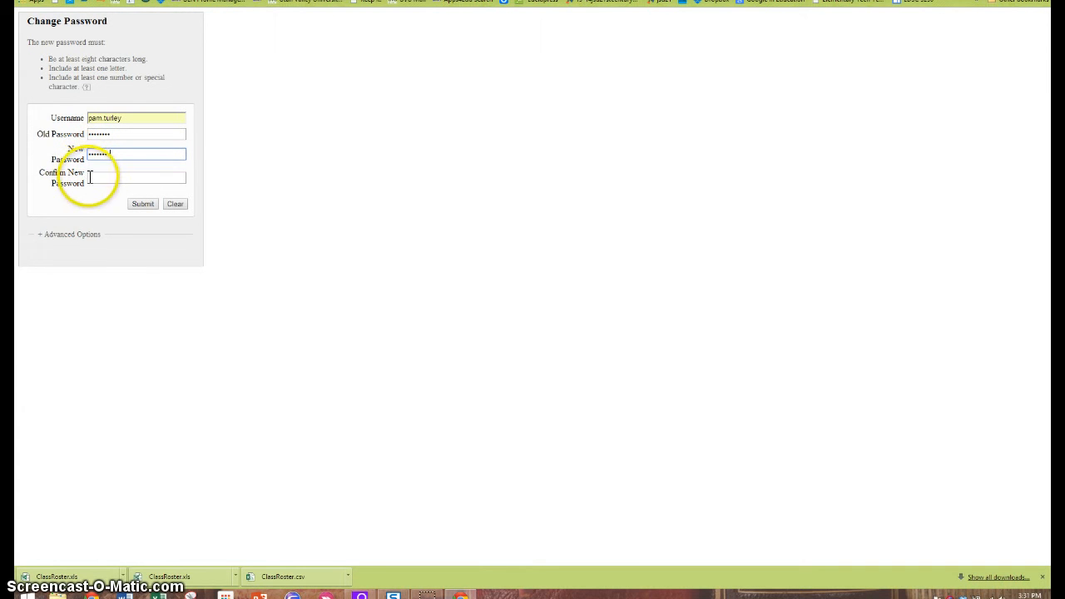
pyautogui.click(137, 176)
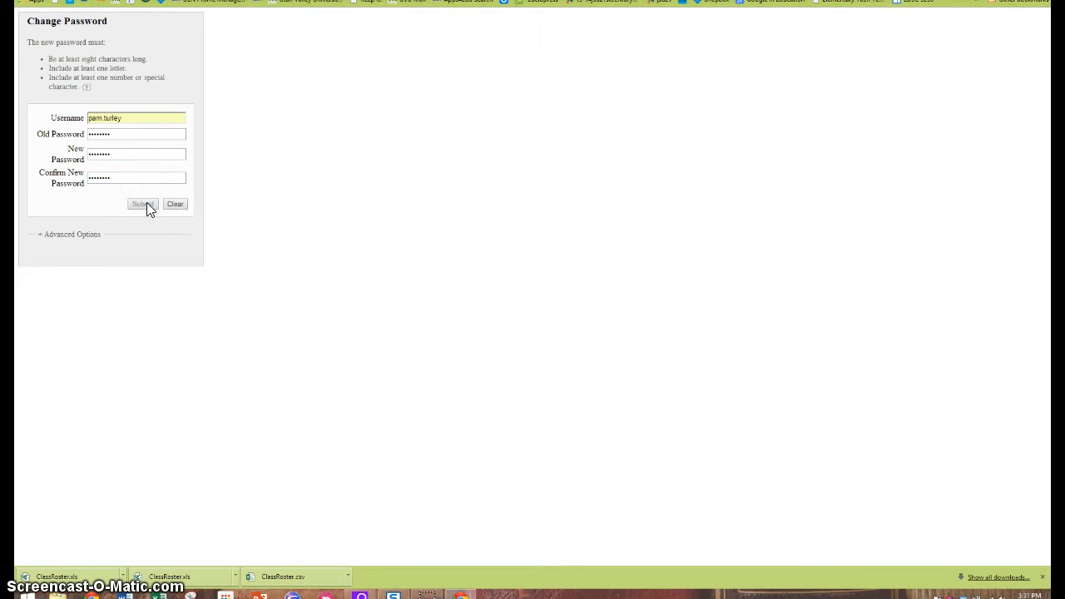
# Submit the password change so it applies to Nebo Logon, Active Directory, Google and SIS.
pyautogui.click(143, 203)
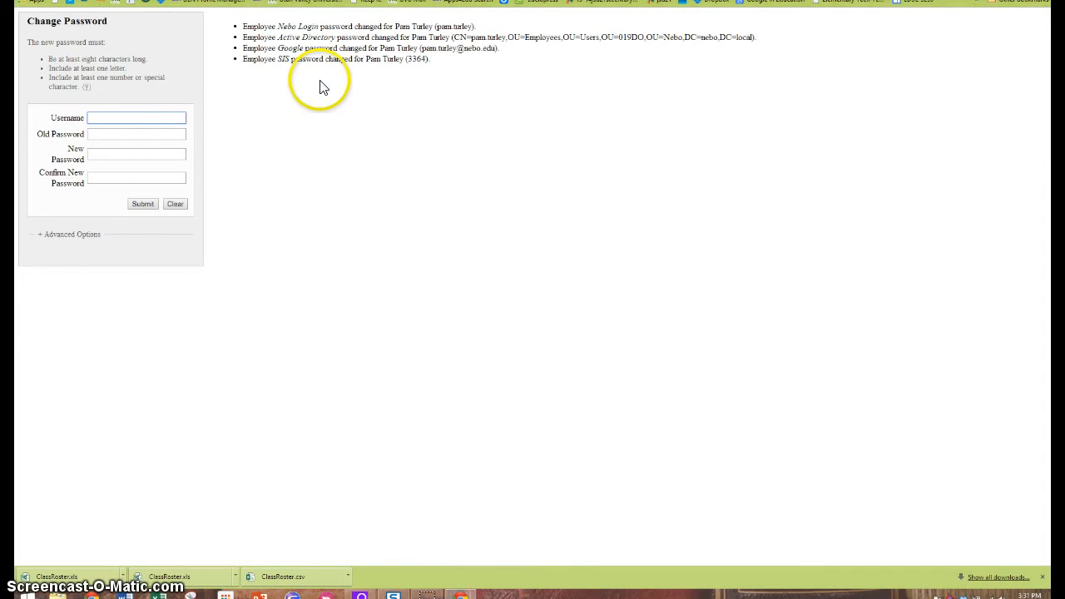
pyautogui.moveTo(322, 86)
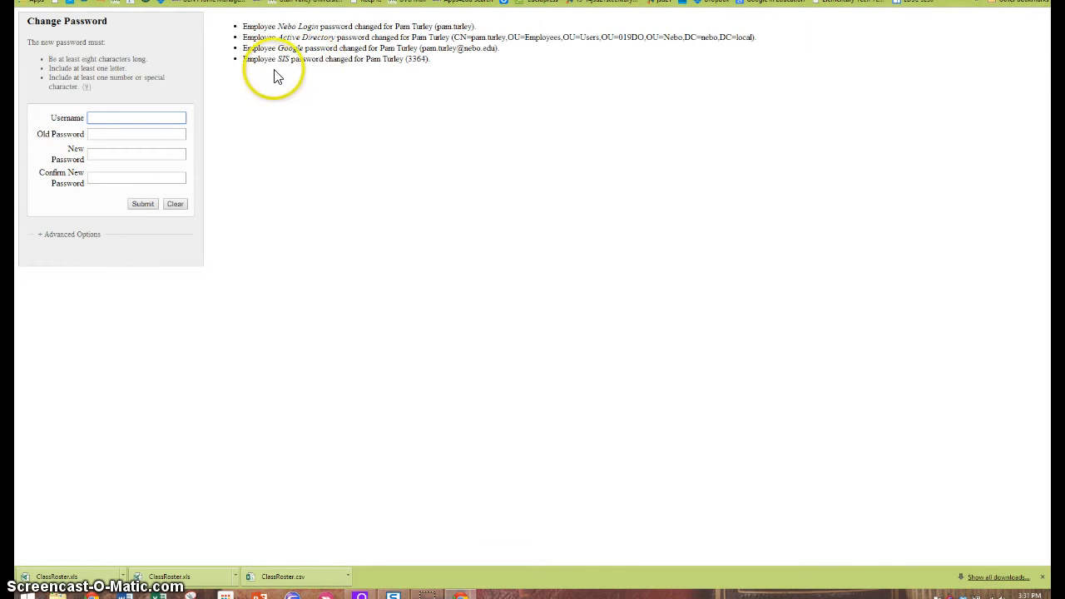
pyautogui.moveTo(336, 73)
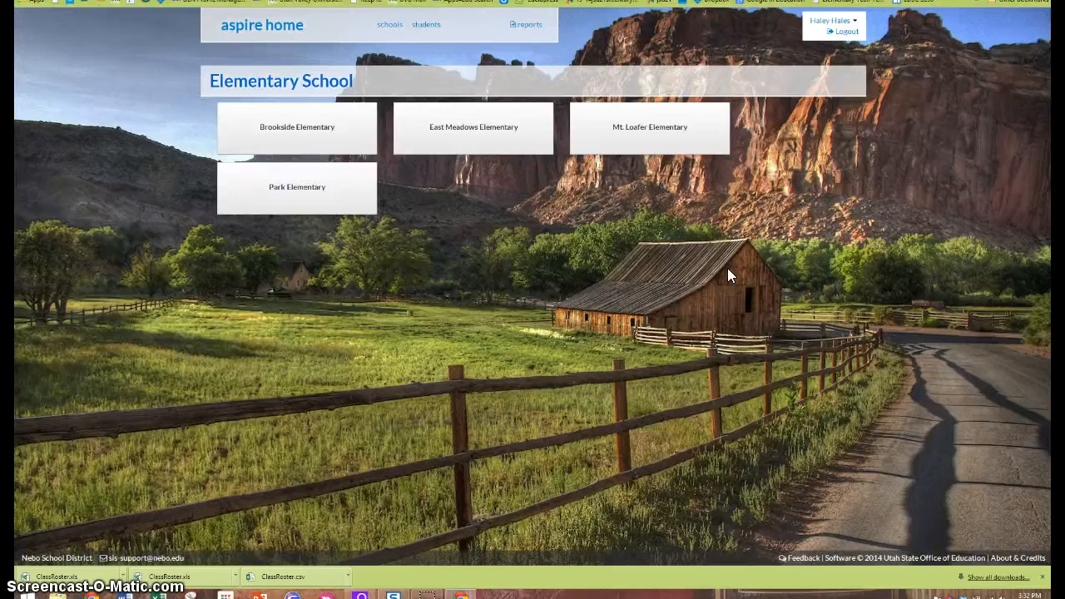
pyautogui.moveTo(158, 62)
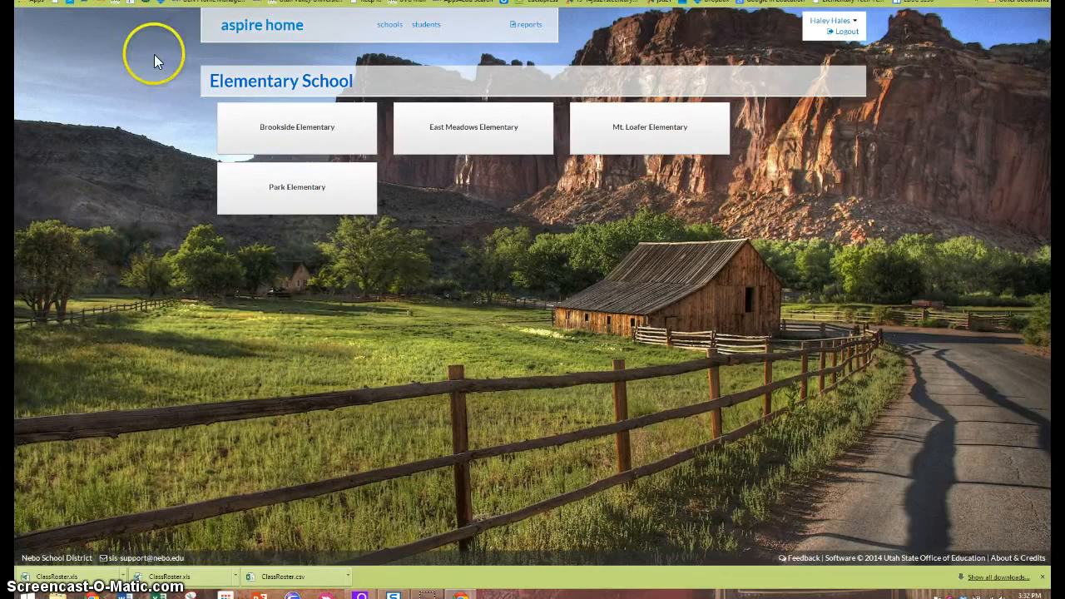
pyautogui.moveTo(470, 27)
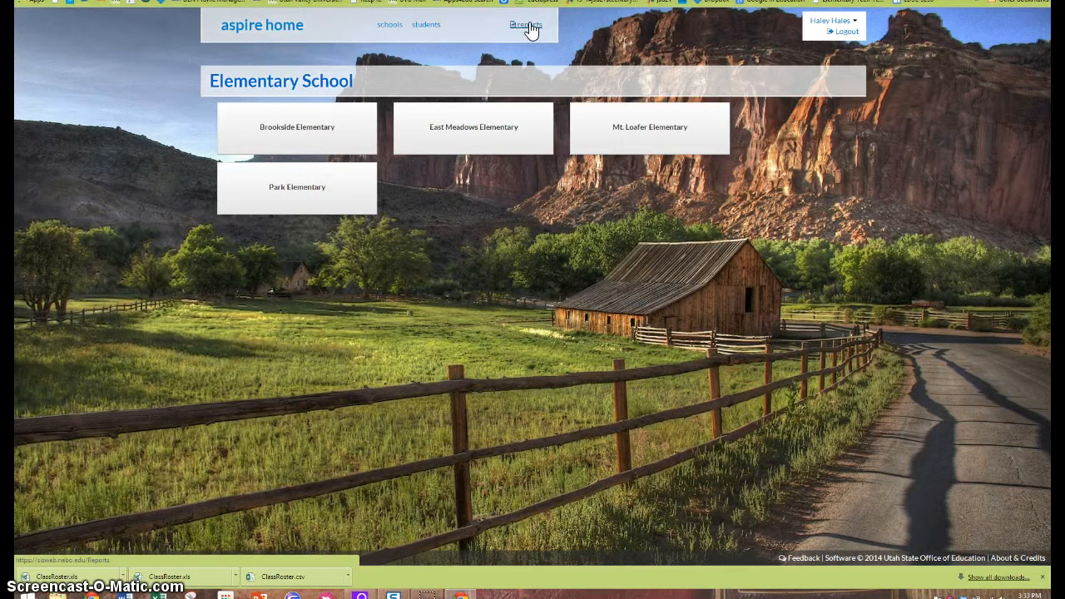
# Choose the Class Roster report in Aspire SIS reports with Brookside Elementary as the school.
pyautogui.click(525, 25)
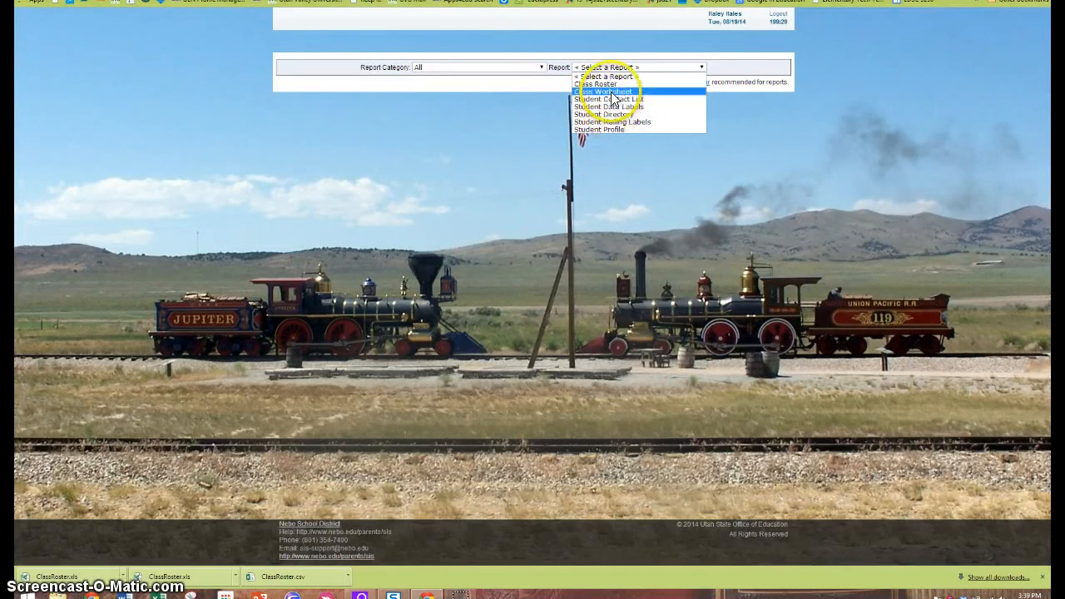
pyautogui.moveTo(615, 130)
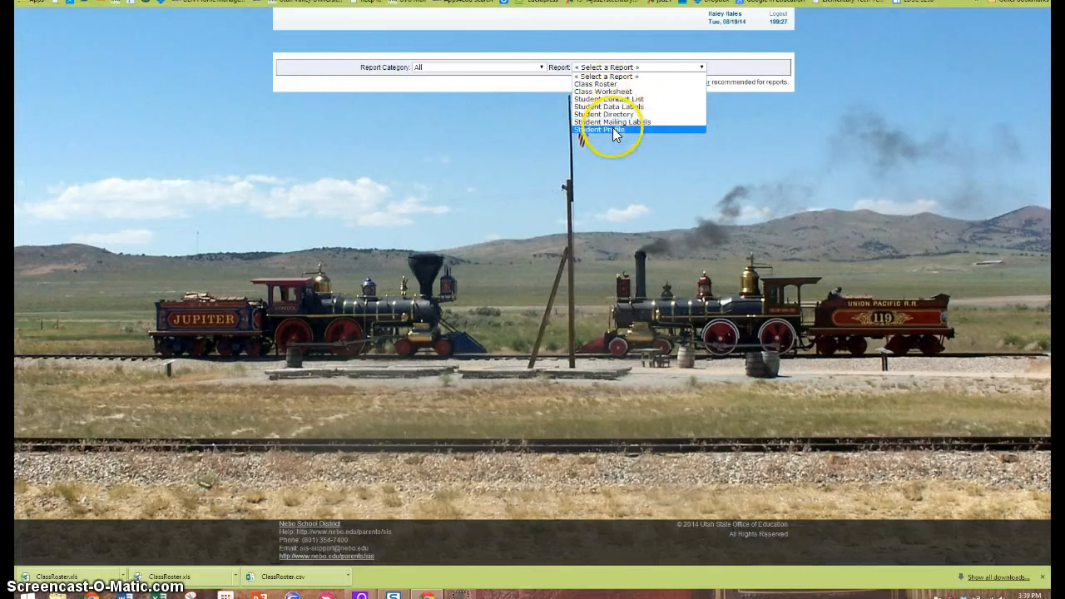
pyautogui.click(596, 83)
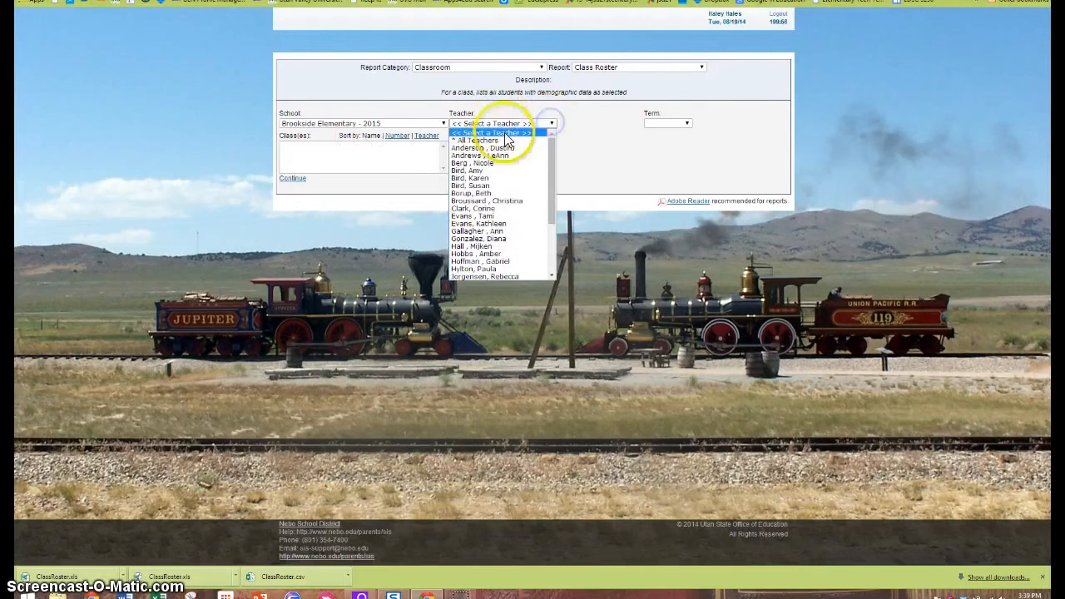
pyautogui.moveTo(479, 216)
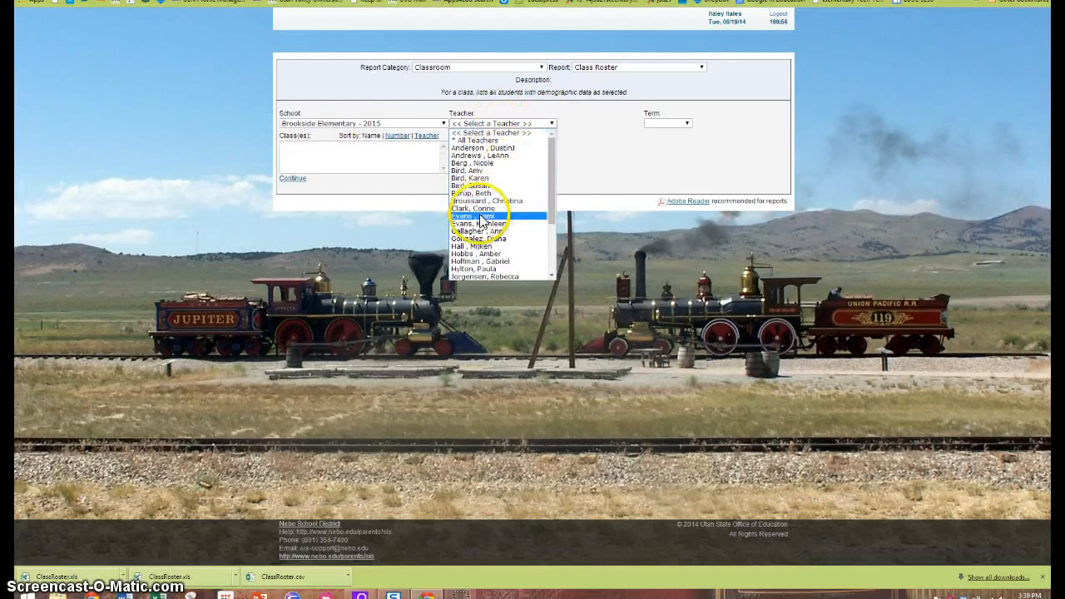
# Pick the teacher's Fourth Grade class and include Birthdate and Student Email in the roster.
pyautogui.click(473, 217)
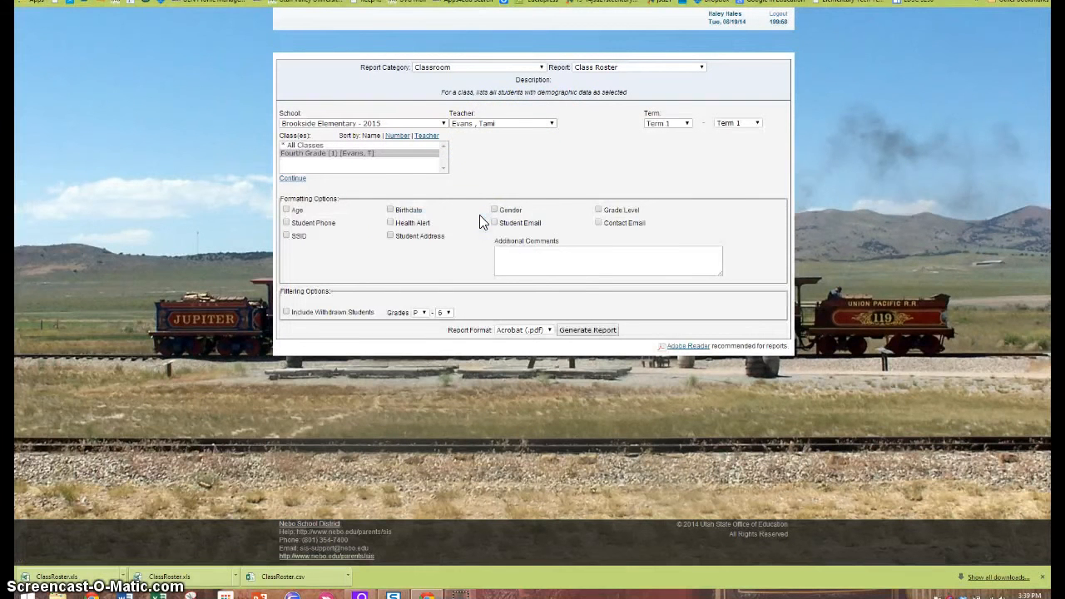
pyautogui.moveTo(349, 203)
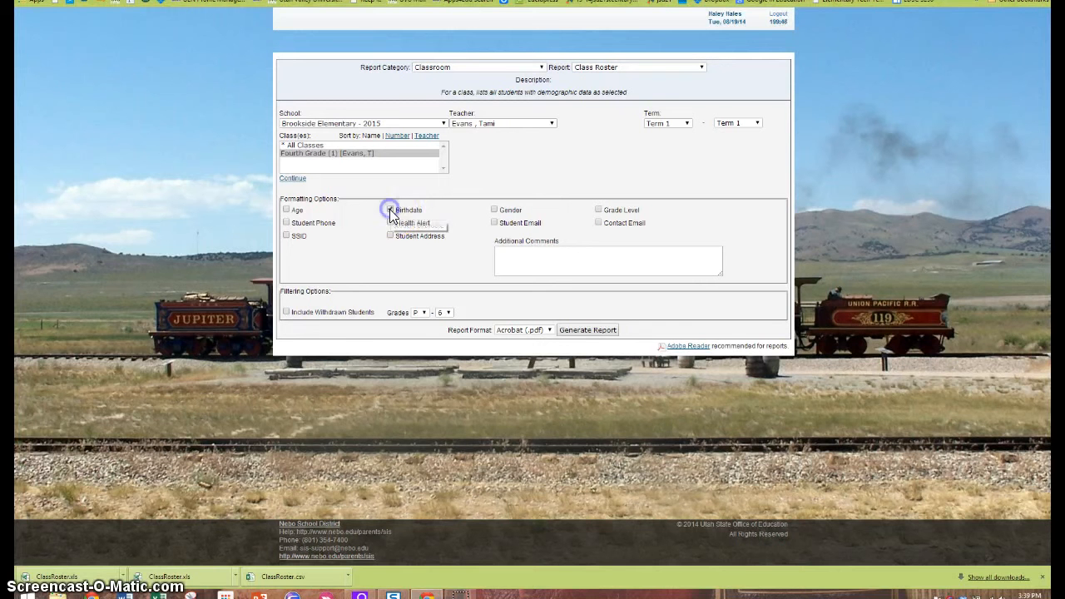
pyautogui.click(390, 209)
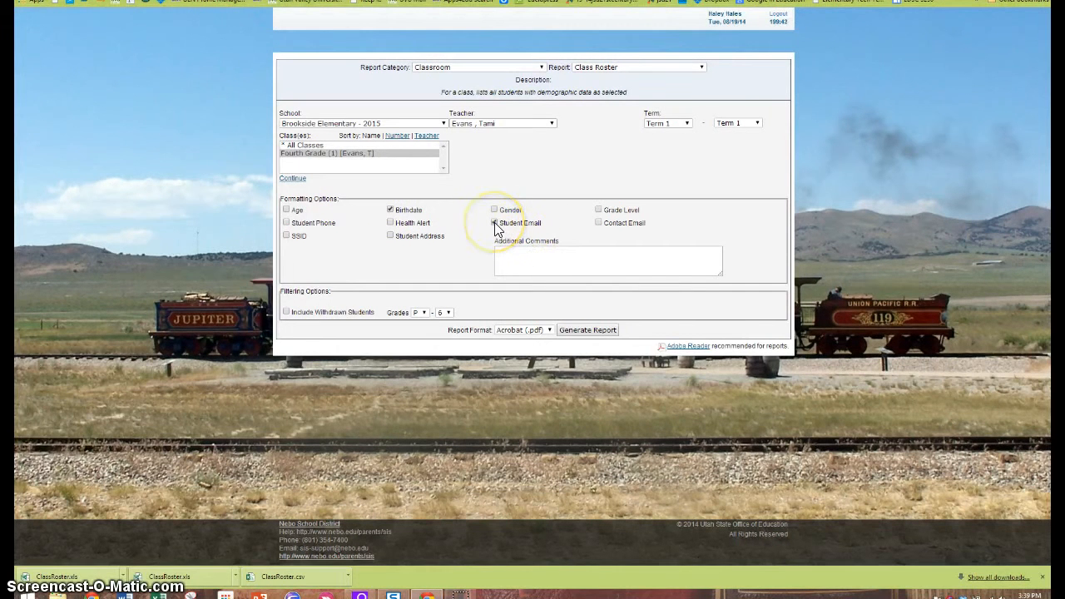
pyautogui.click(492, 223)
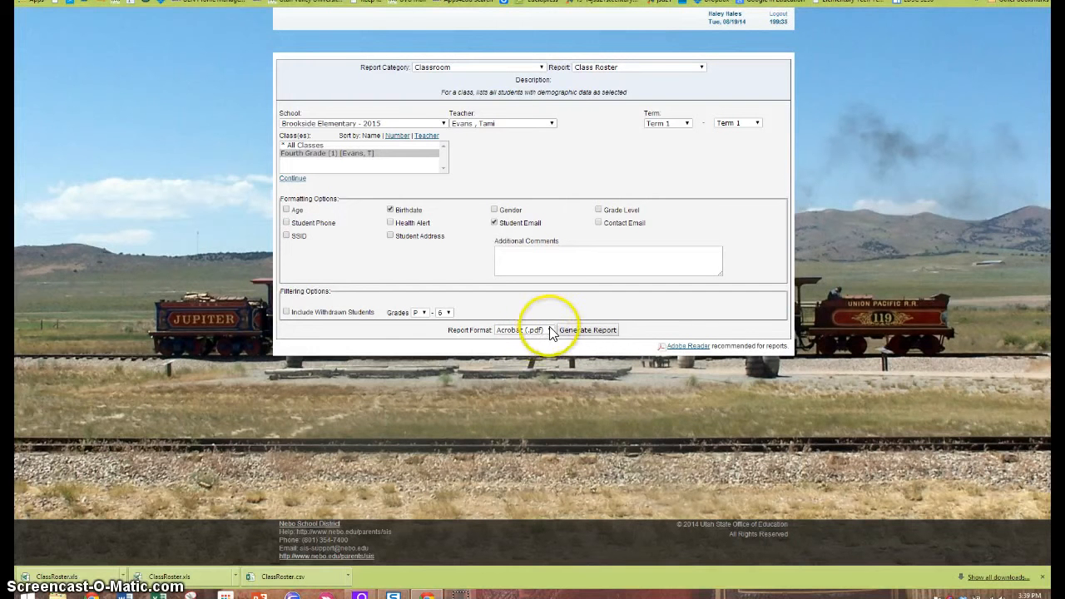
pyautogui.click(524, 330)
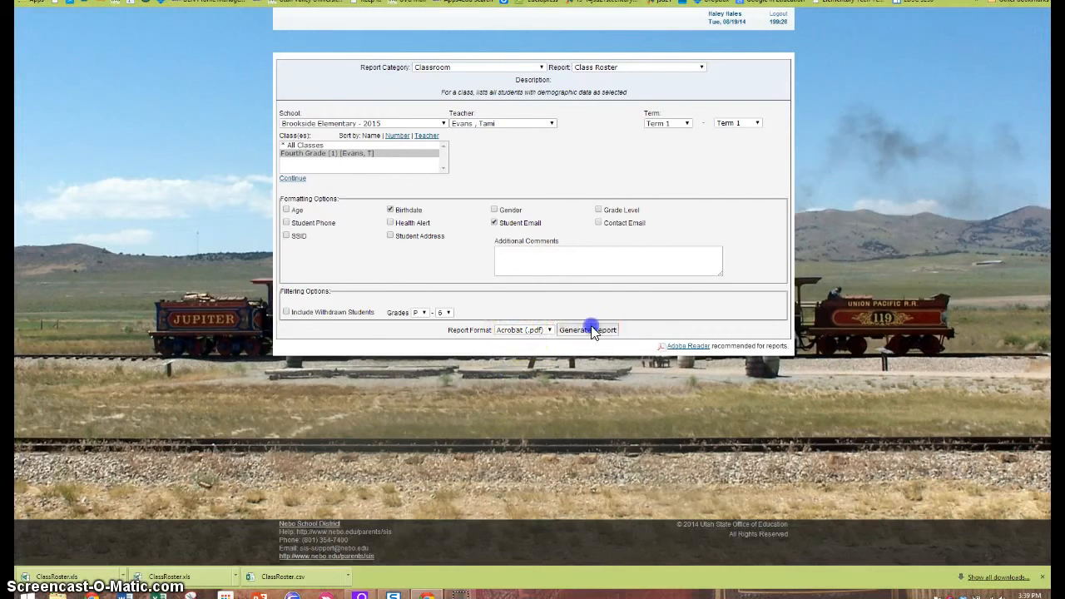
pyautogui.click(586, 329)
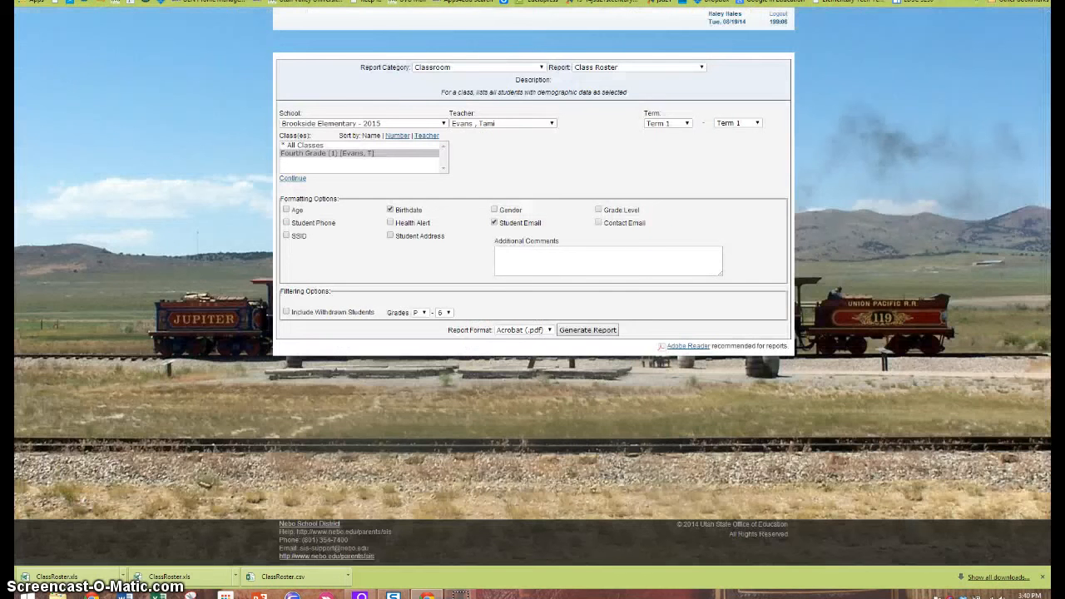
# Set the report format to Excel (.xls) and generate the class roster.
pyautogui.click(524, 329)
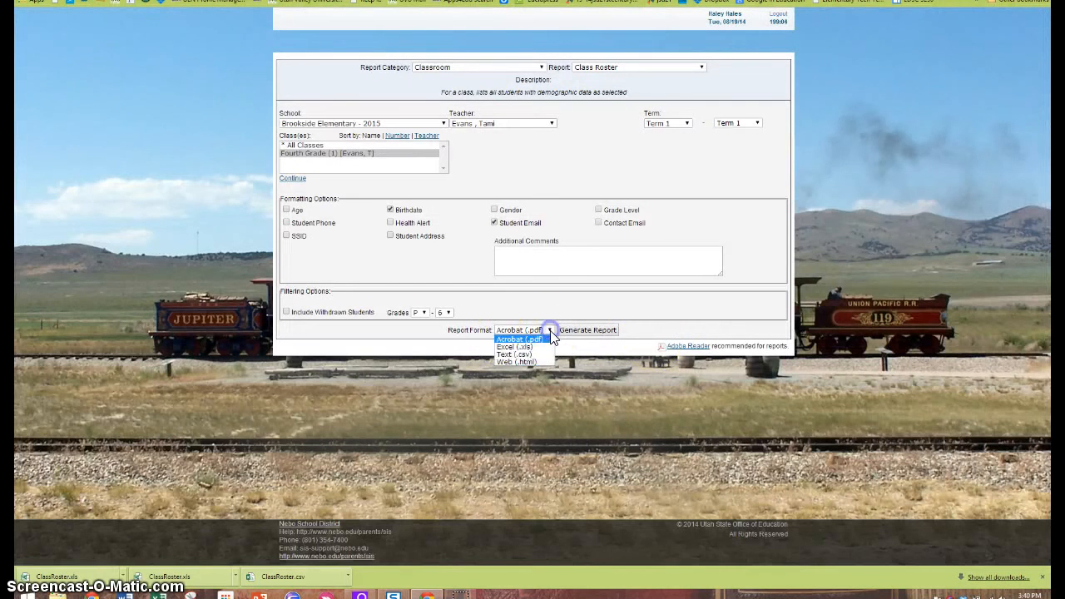
pyautogui.click(516, 339)
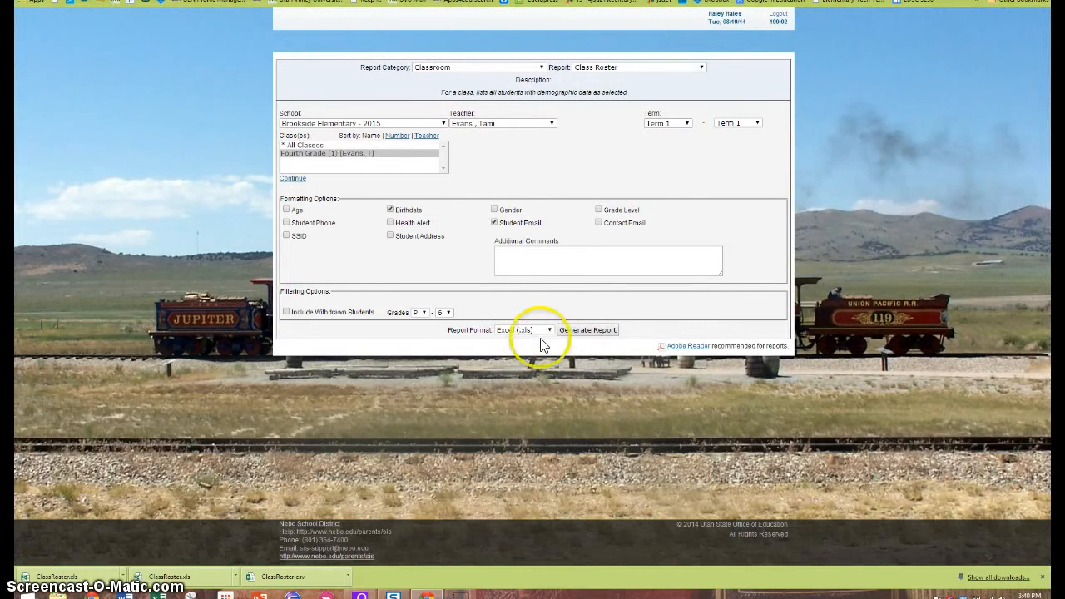
pyautogui.click(589, 329)
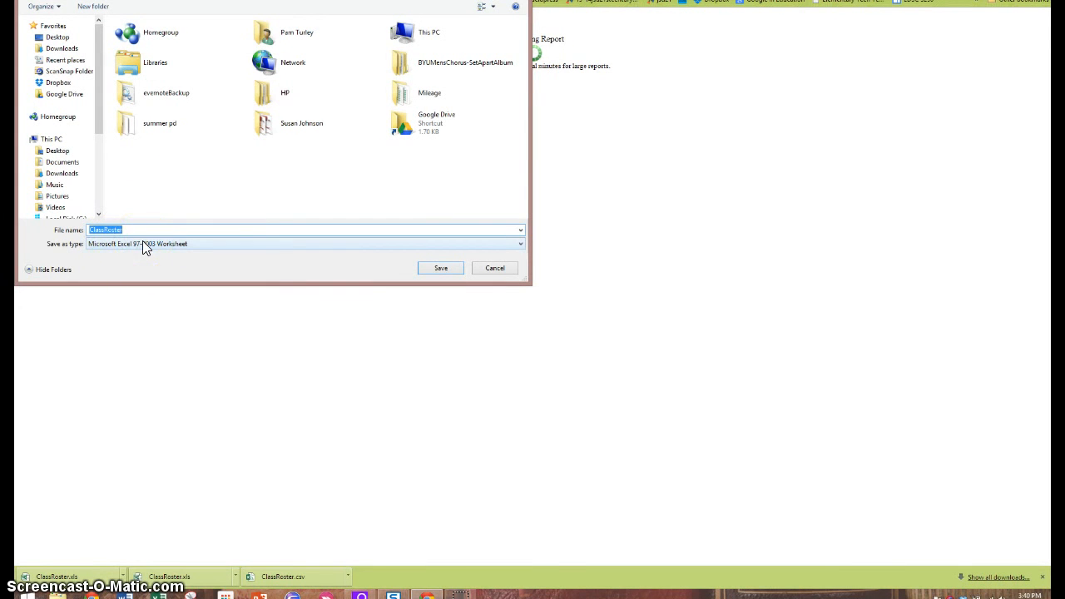
pyautogui.moveTo(163, 206)
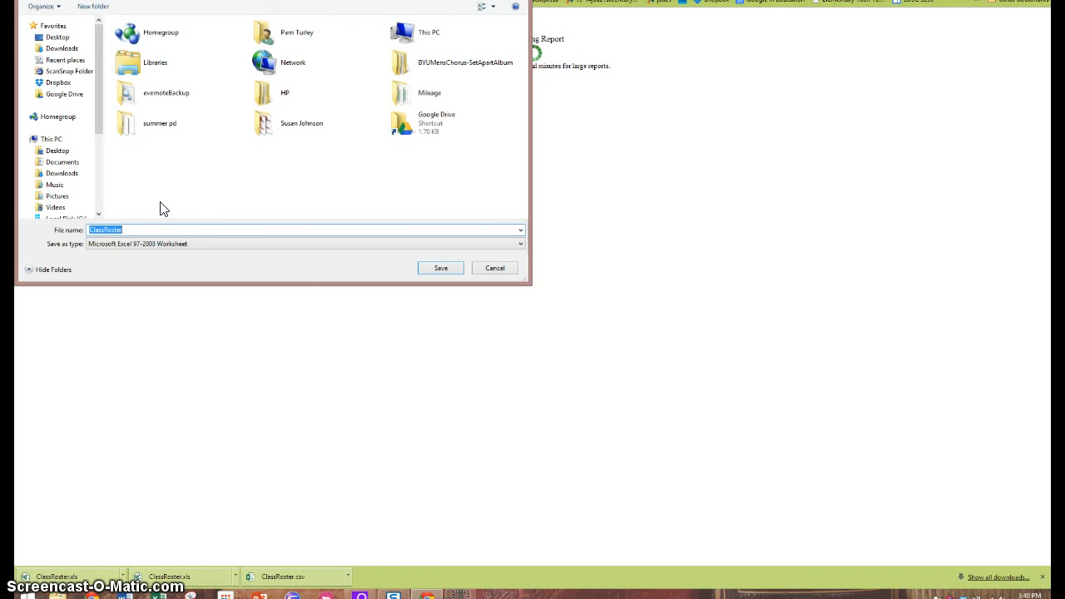
pyautogui.moveTo(206, 229)
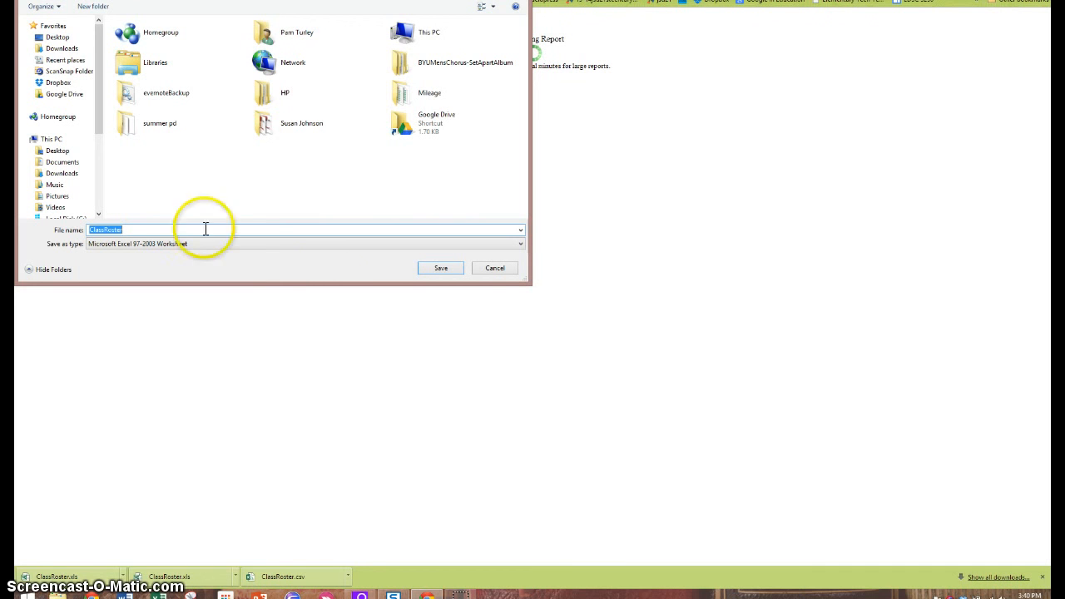
# Name and save the roster as a Microsoft Excel 97-2003 Worksheet.
pyautogui.click(439, 266)
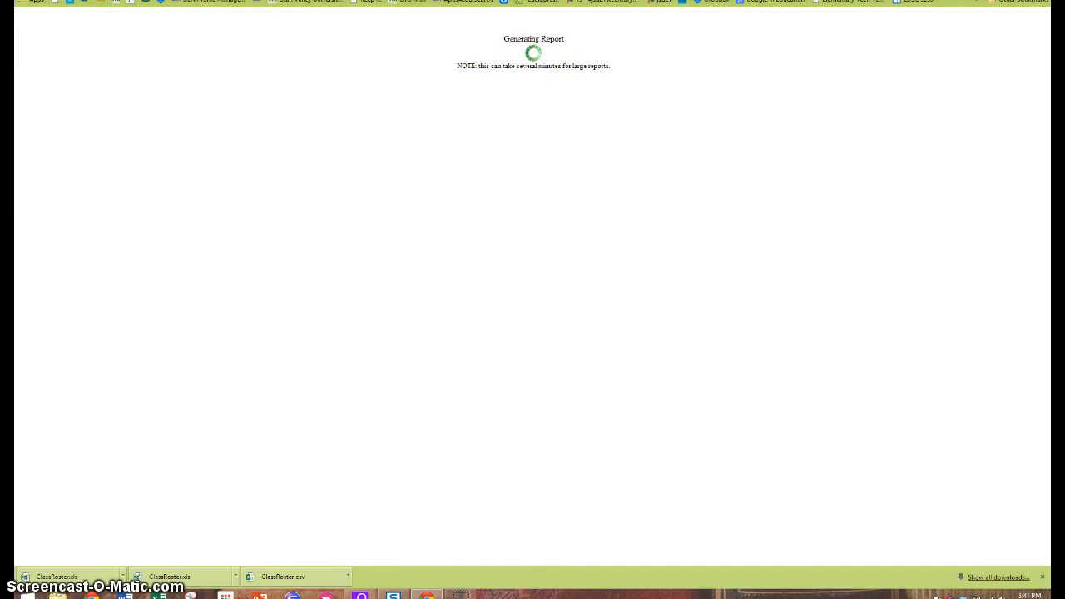
pyautogui.moveTo(702, 169)
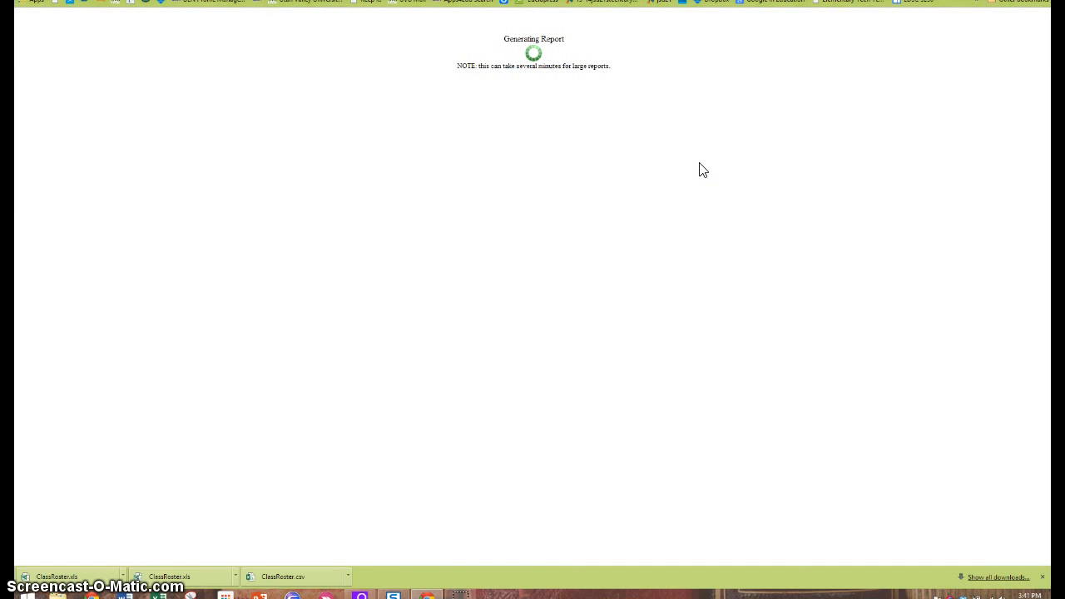